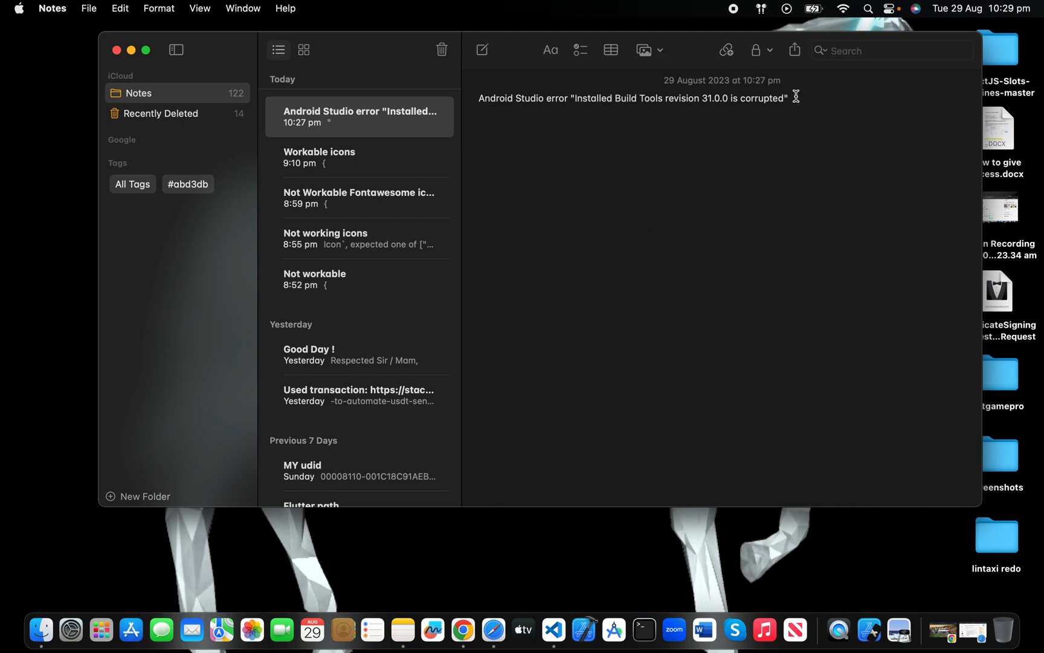
Read the Android Studio 'Build Tools revision 31.0.0 is corrupted' error line in Notes
{"action": "triple_click", "coordinate": [633, 98]}
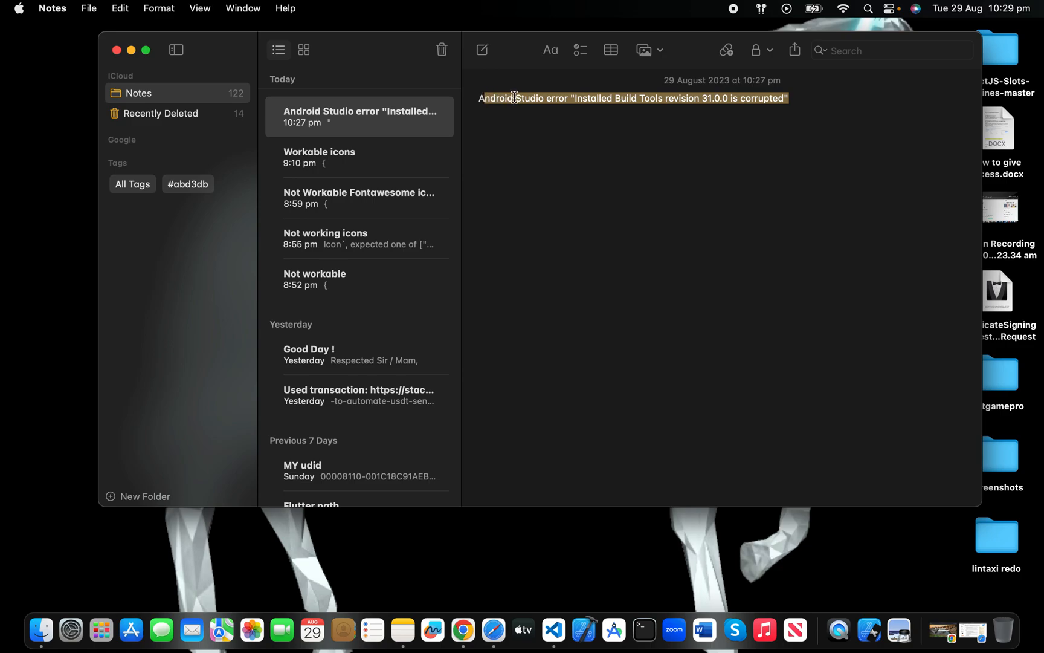
{"action": "left_click", "coordinate": [699, 98]}
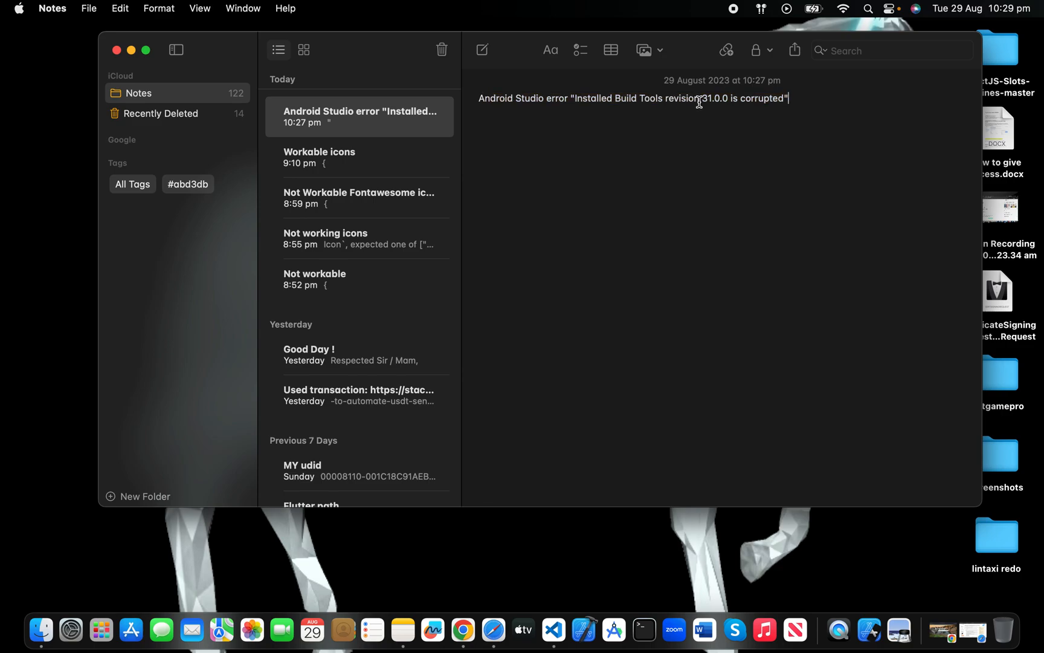
{"action": "mouse_move", "coordinate": [732, 107]}
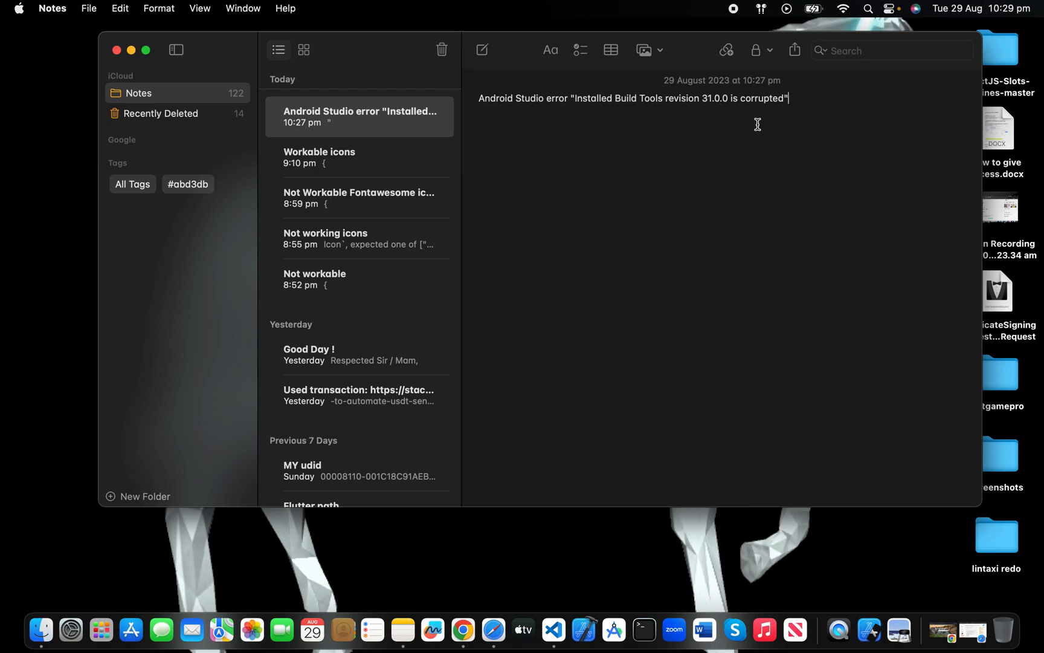
{"action": "mouse_move", "coordinate": [711, 100]}
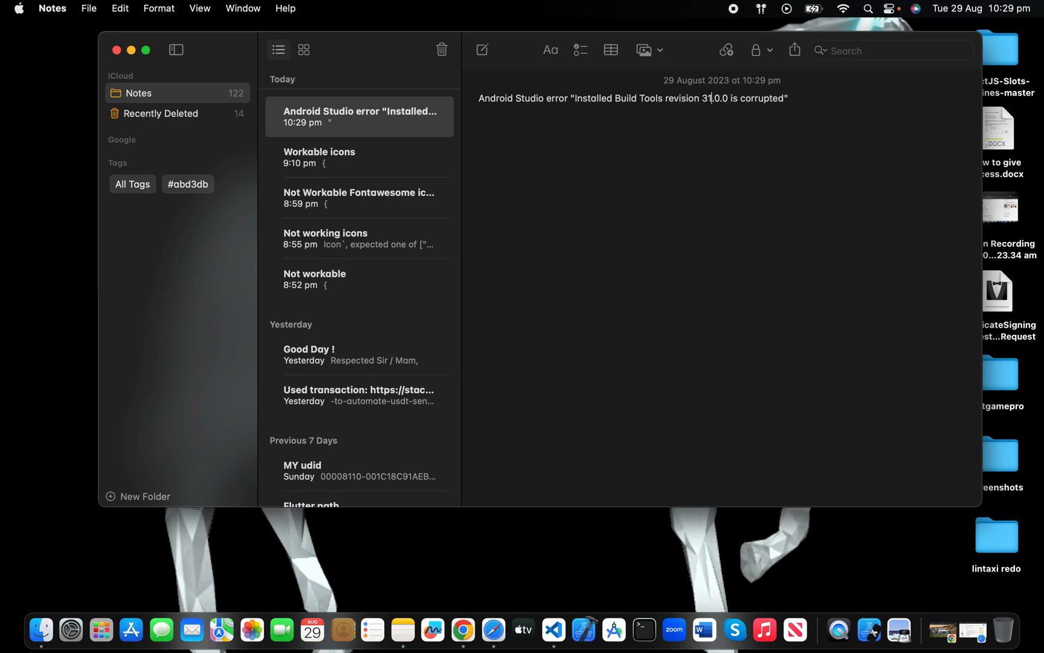
{"action": "left_click", "coordinate": [789, 98]}
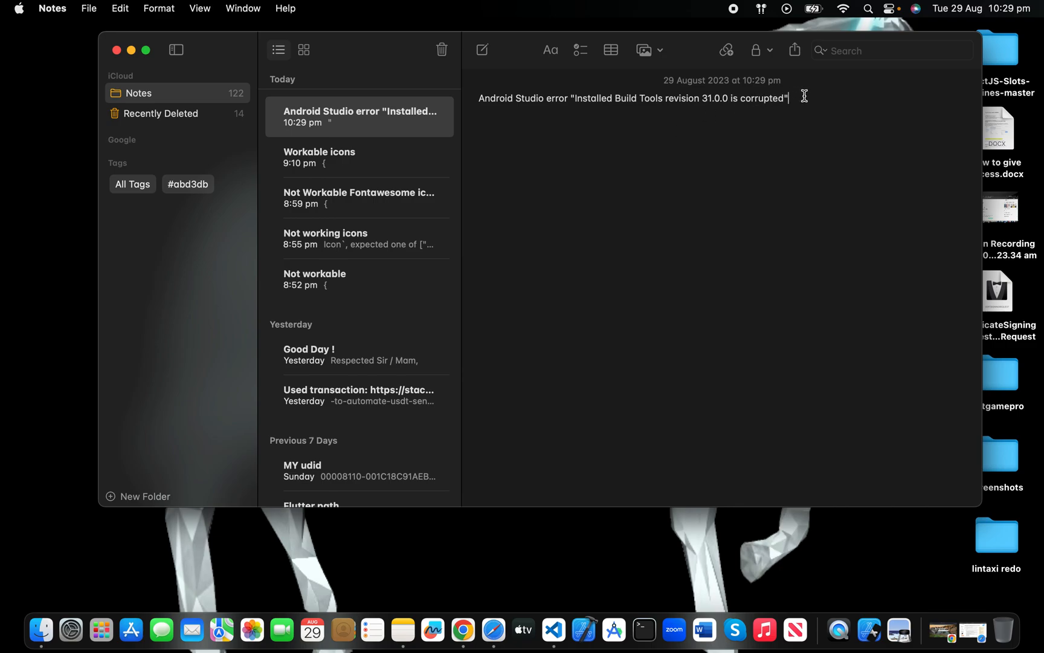
{"action": "mouse_move", "coordinate": [500, 532]}
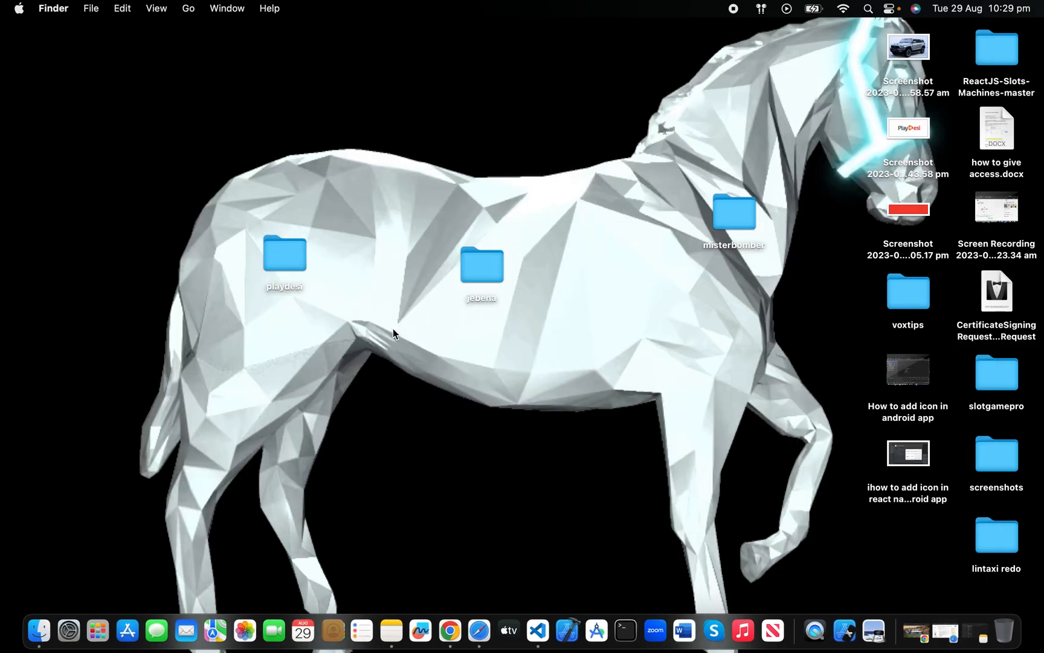
Go to ~/Library/Caches/ in column view and select the Library's Android folder
{"action": "type", "text": "~/Library/Caches/"}
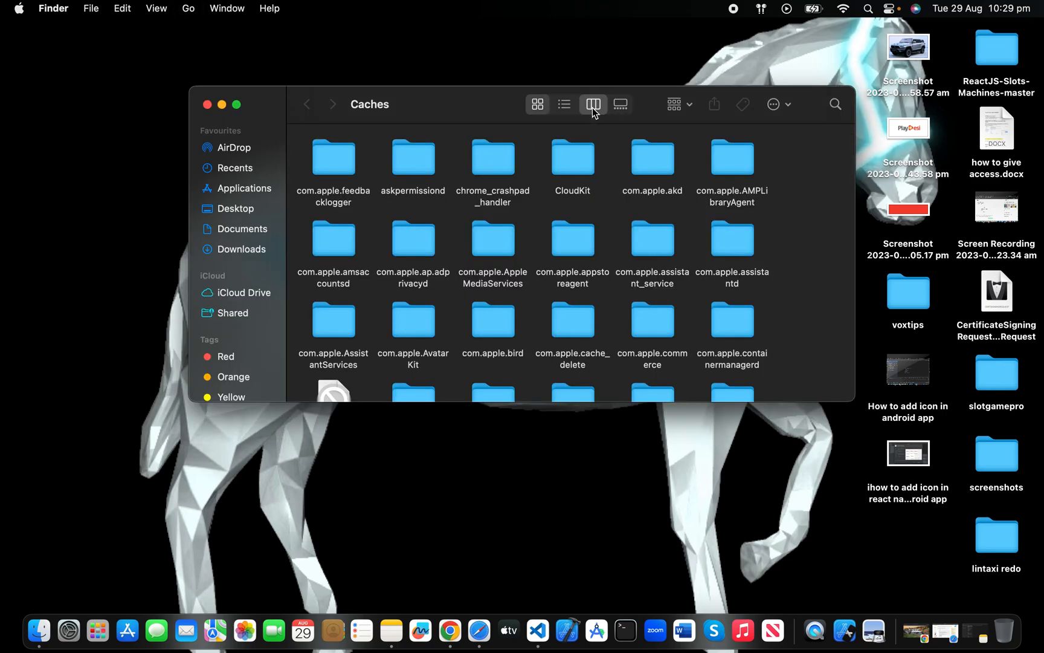
{"action": "left_click", "coordinate": [593, 104]}
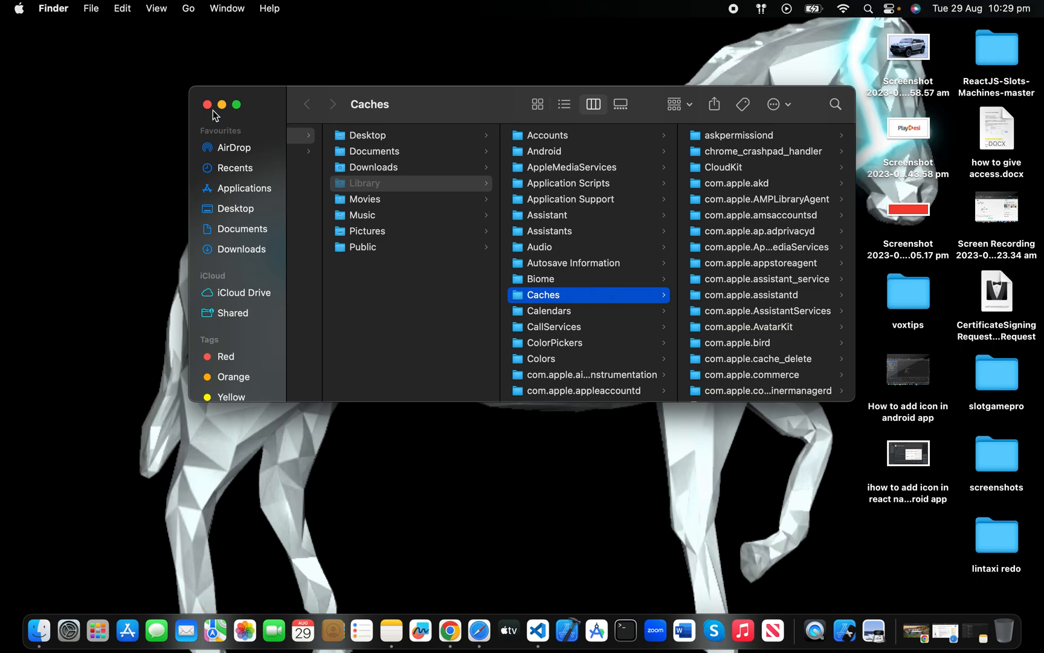
{"action": "left_click", "coordinate": [208, 104]}
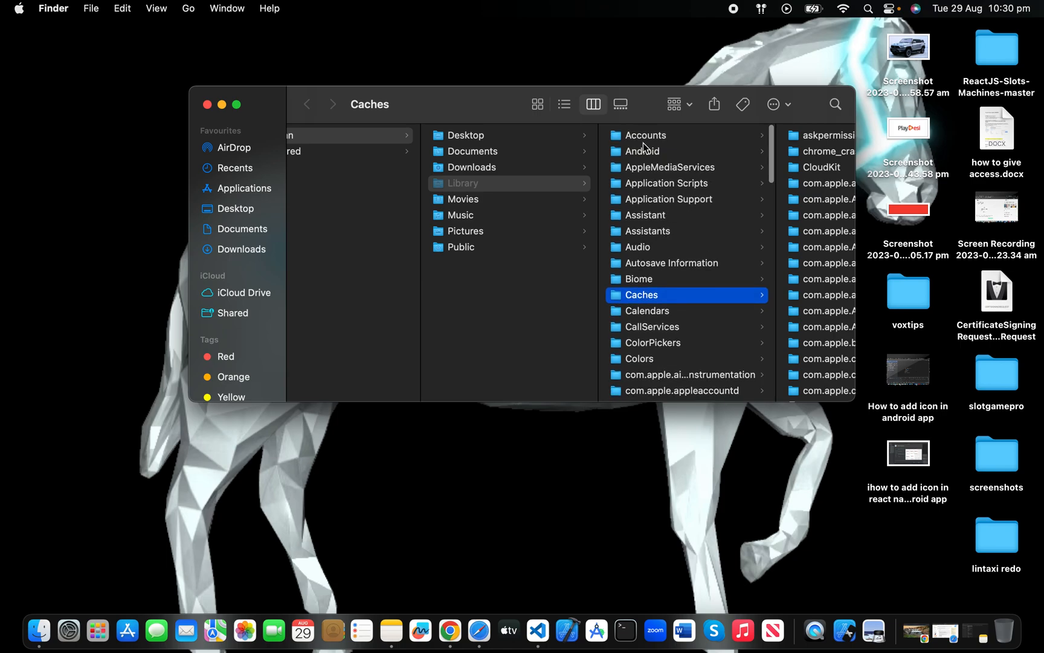
{"action": "left_click", "coordinate": [642, 151]}
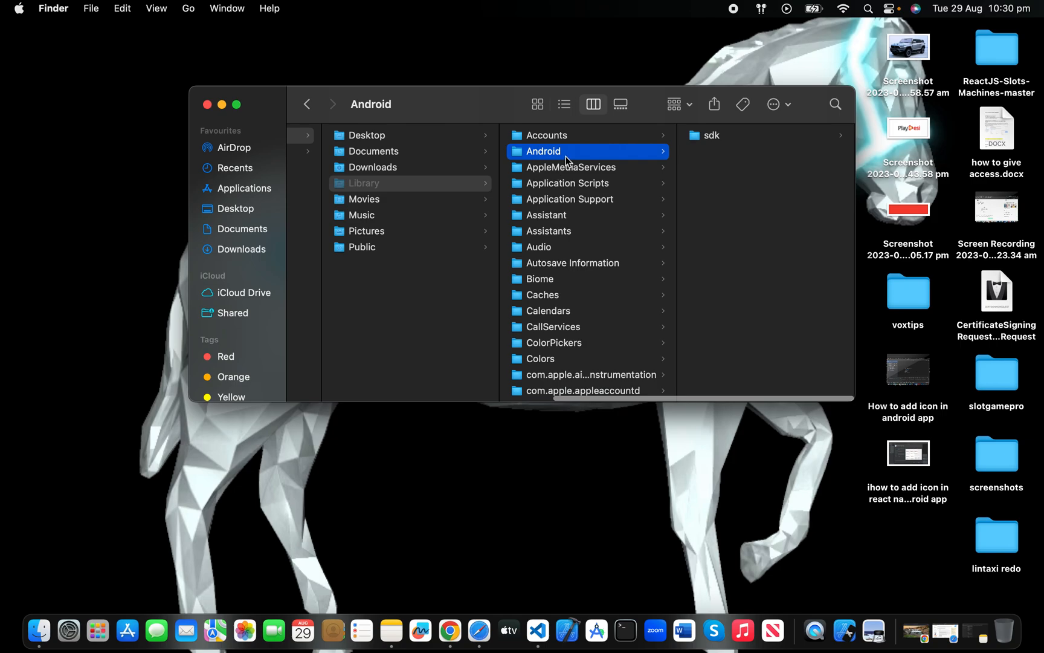
Drill into sdk, build-tools, and the 30.0.3 version folder
{"action": "left_click", "coordinate": [711, 135]}
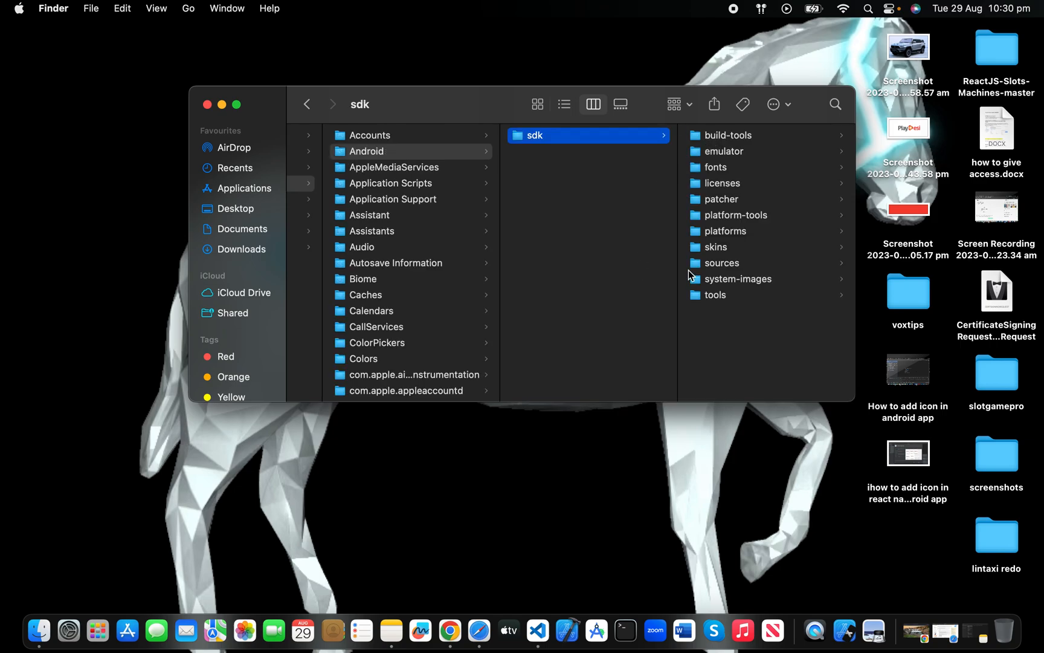
{"action": "left_click", "coordinate": [729, 135]}
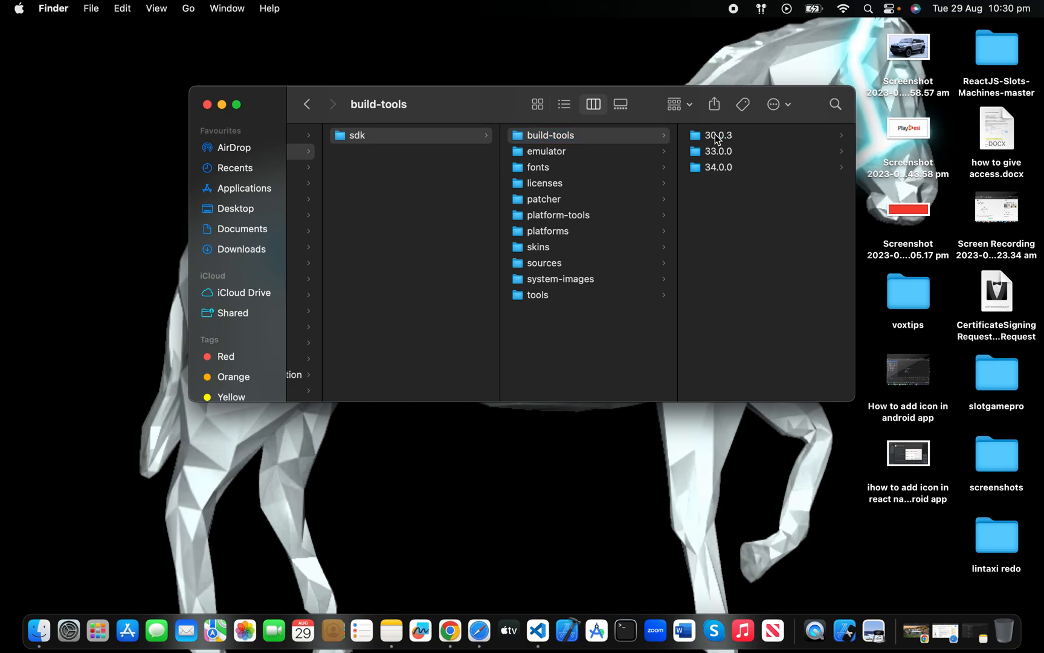
{"action": "left_click", "coordinate": [718, 135]}
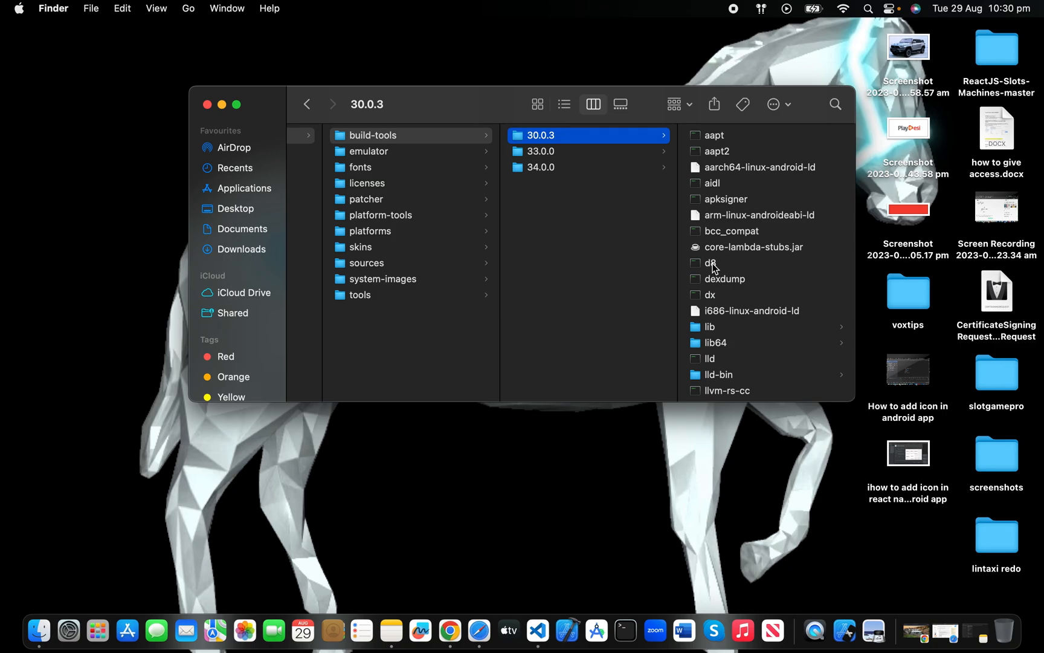
Try renaming d8 to dx, dismiss the name-taken alert, then view 30.0.3's lib folder
{"action": "left_click", "coordinate": [710, 262]}
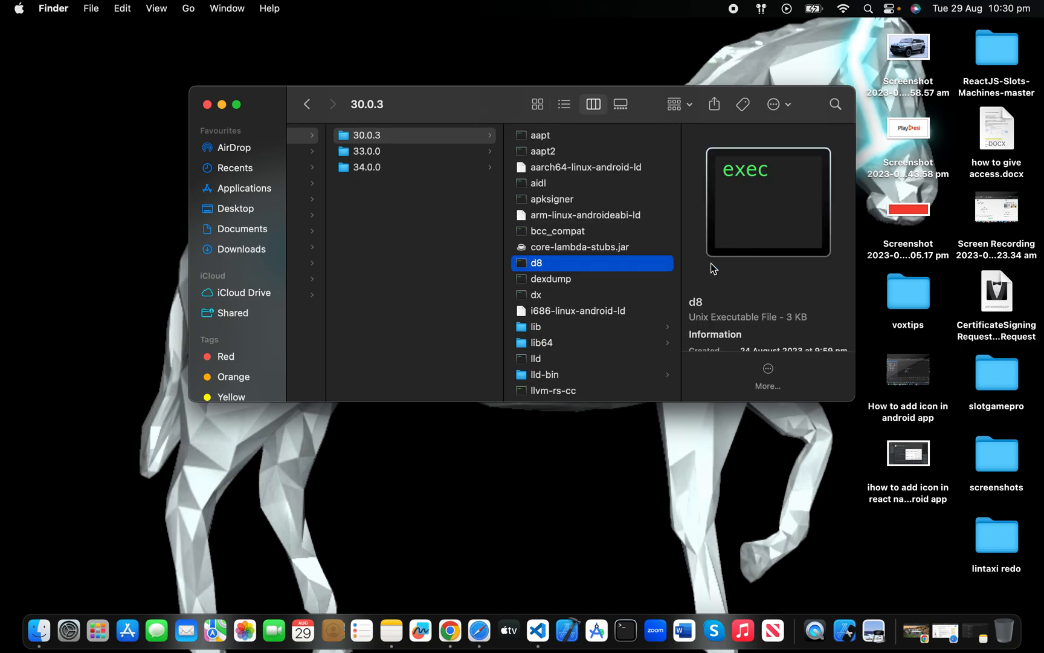
{"action": "right_click", "coordinate": [536, 263]}
{"action": "type", "text": "x"}
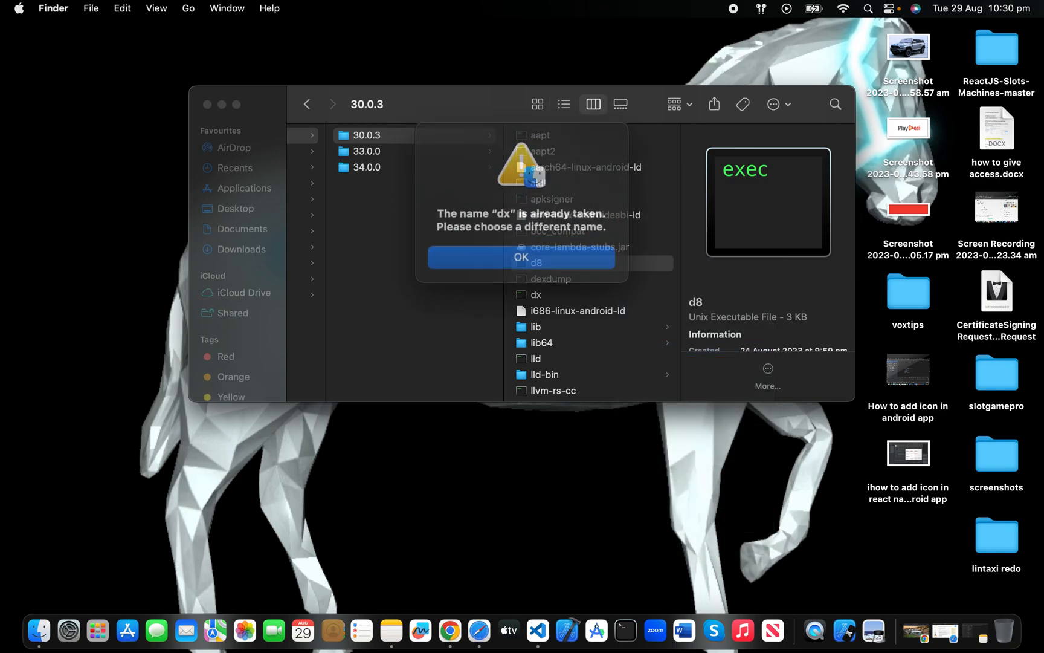
{"action": "left_click", "coordinate": [522, 257]}
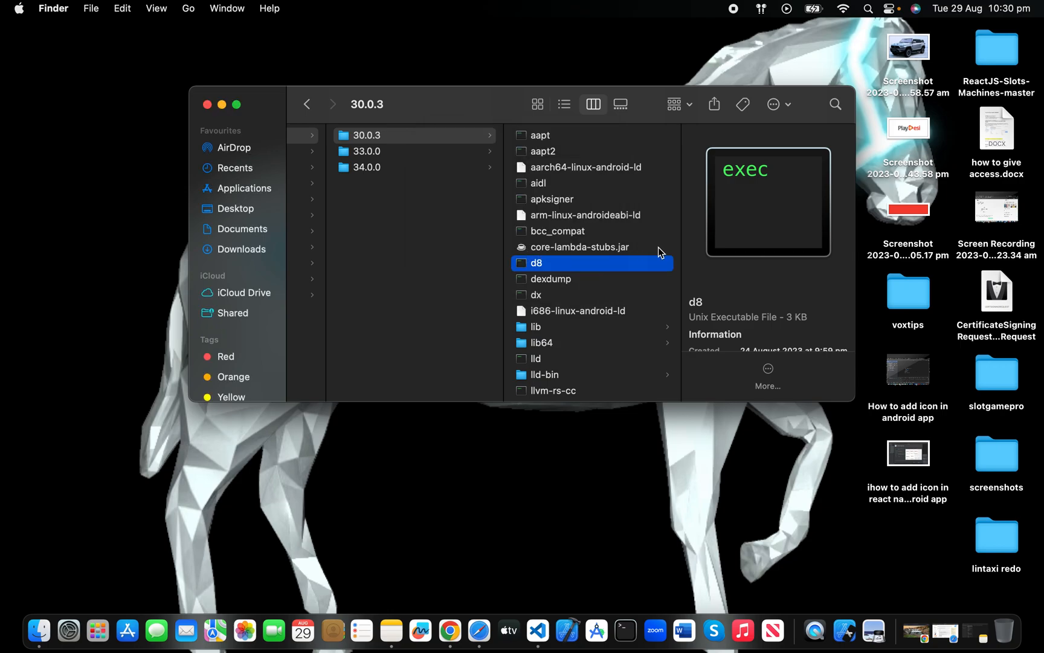
{"action": "mouse_move", "coordinate": [537, 302]}
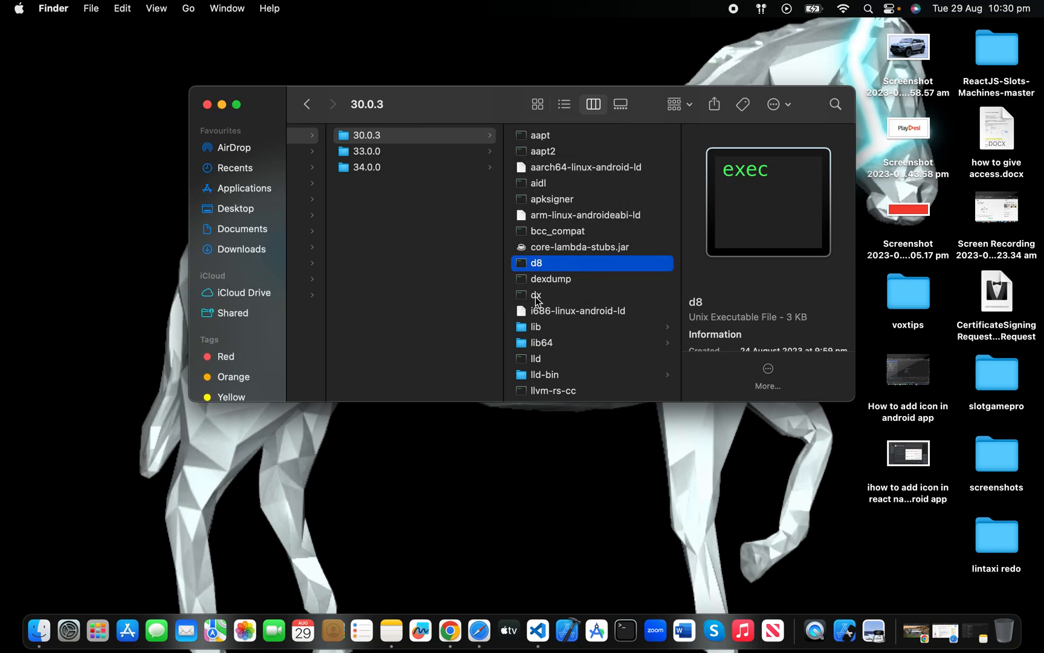
{"action": "left_click", "coordinate": [536, 295]}
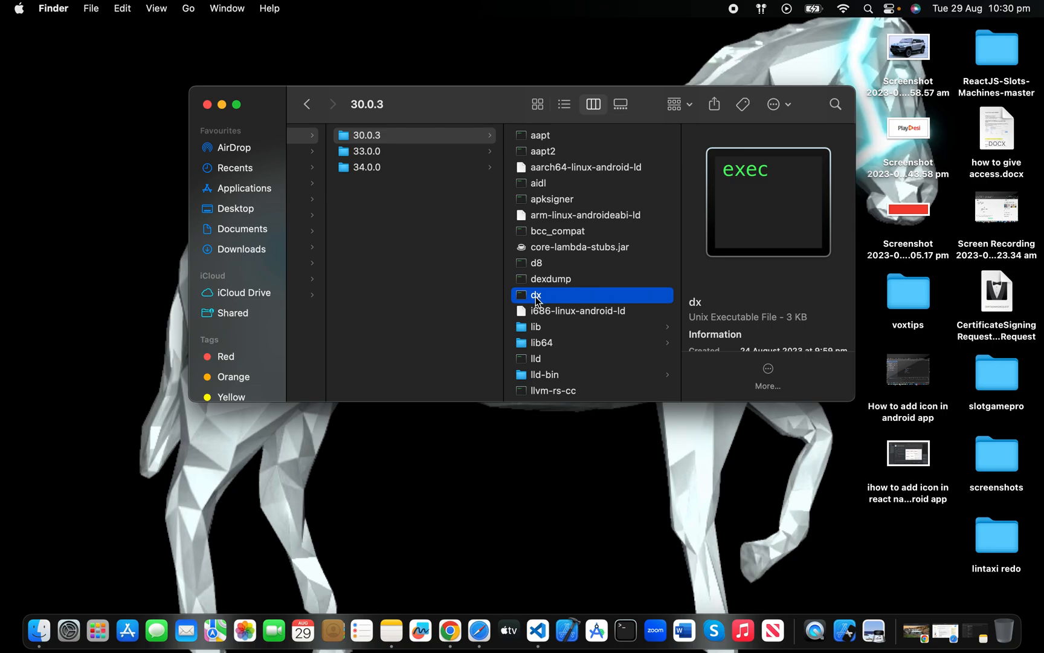
{"action": "left_click", "coordinate": [538, 327]}
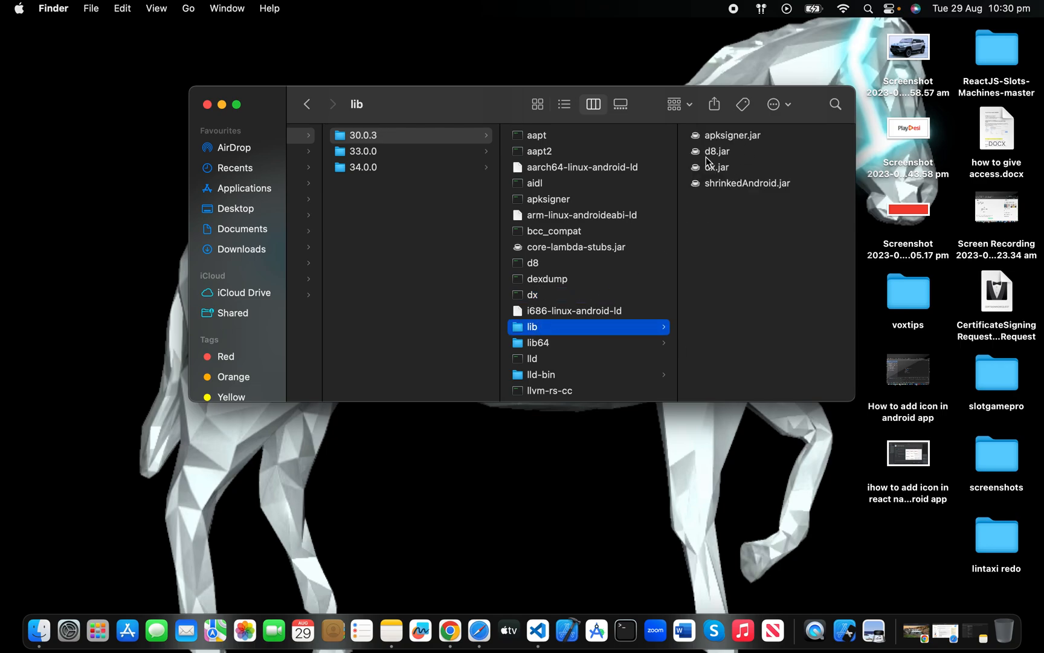
{"action": "mouse_move", "coordinate": [718, 169]}
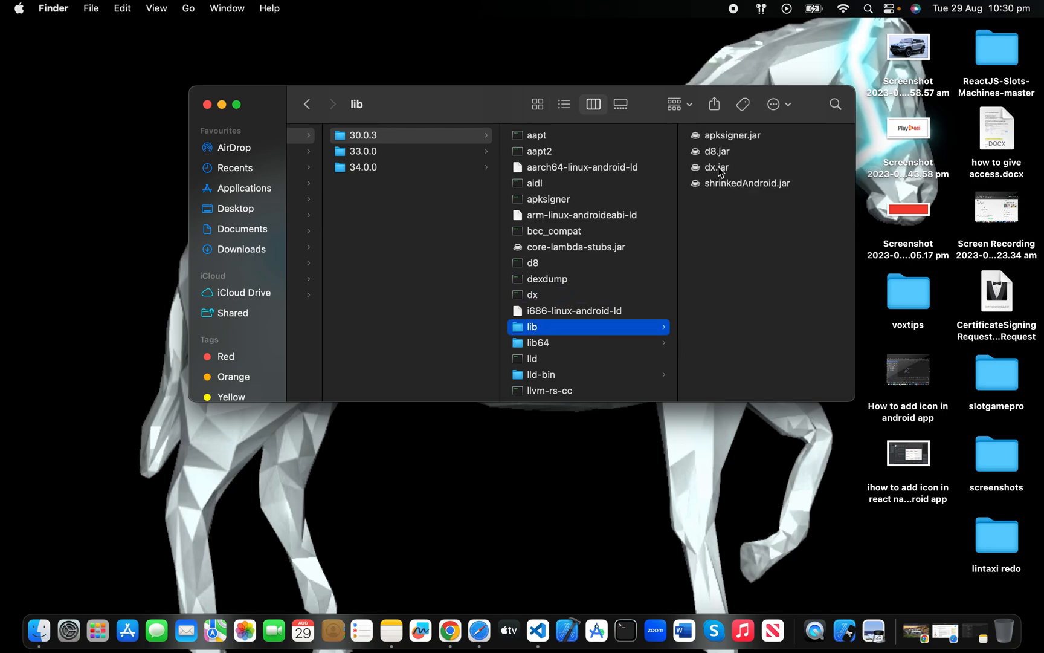
{"action": "mouse_move", "coordinate": [724, 173]}
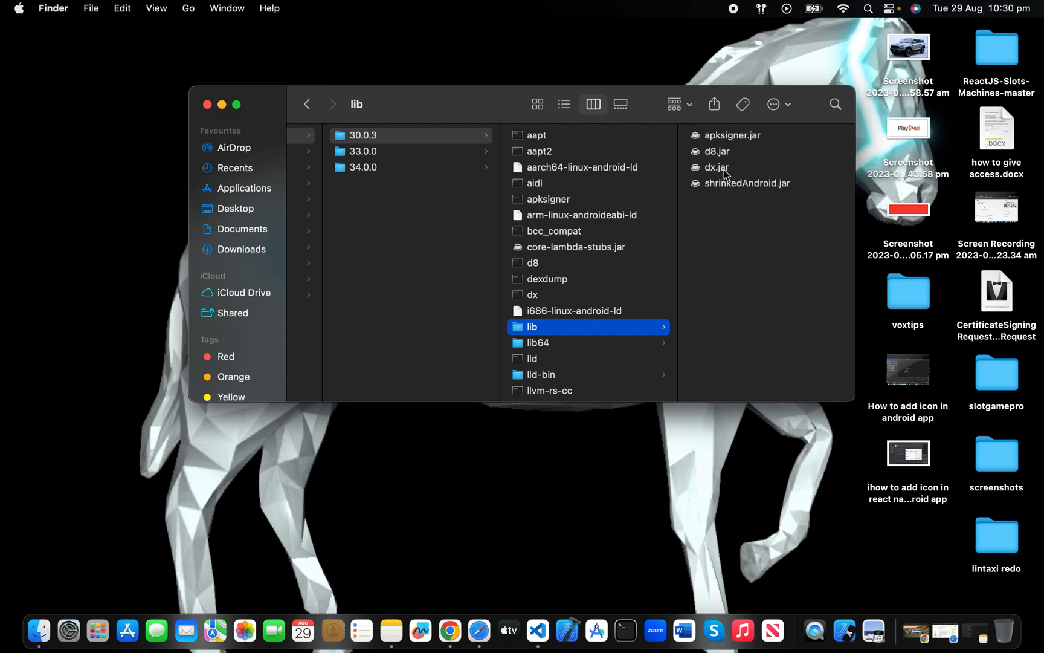
{"action": "mouse_move", "coordinate": [723, 185]}
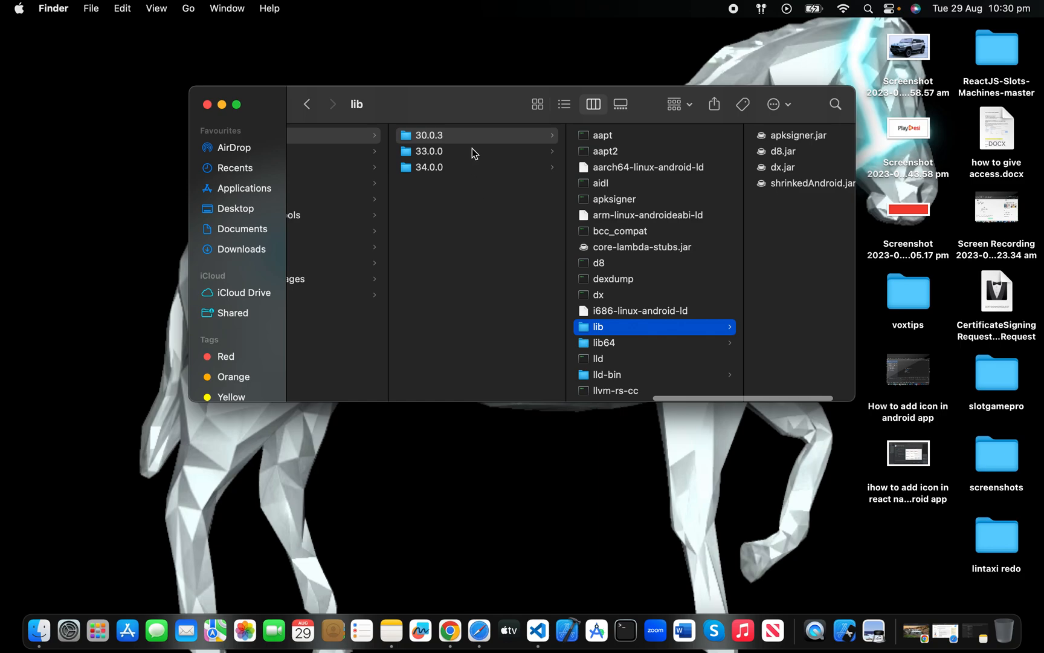
Confirm build-tools 33.0.0's lib holds dx.jar, then close the Finder window
{"action": "left_click", "coordinate": [429, 151]}
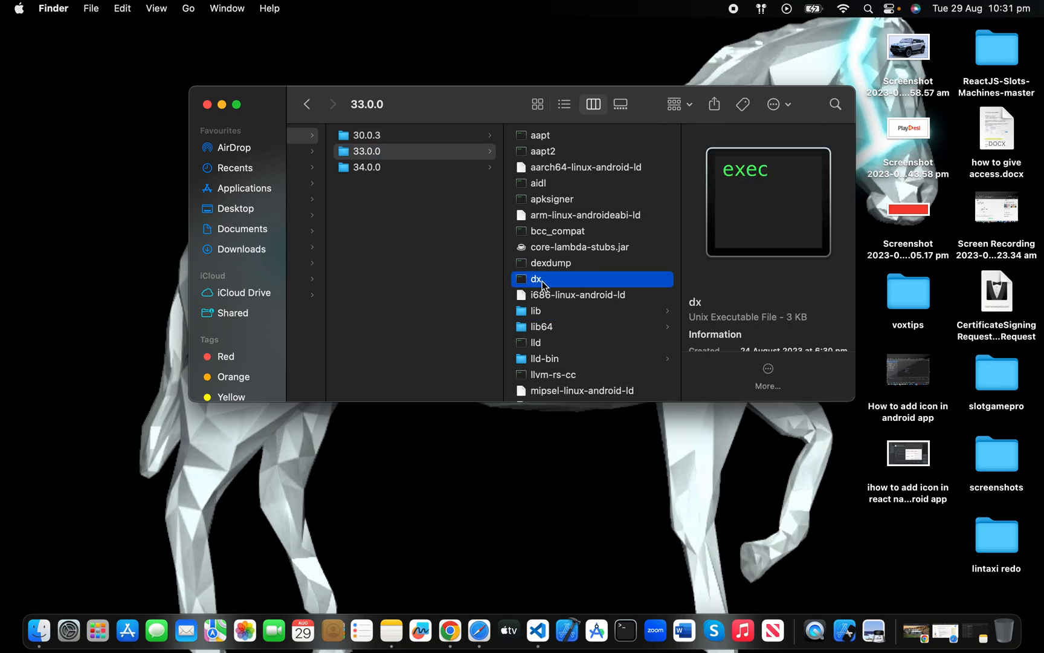
{"action": "left_click", "coordinate": [536, 311]}
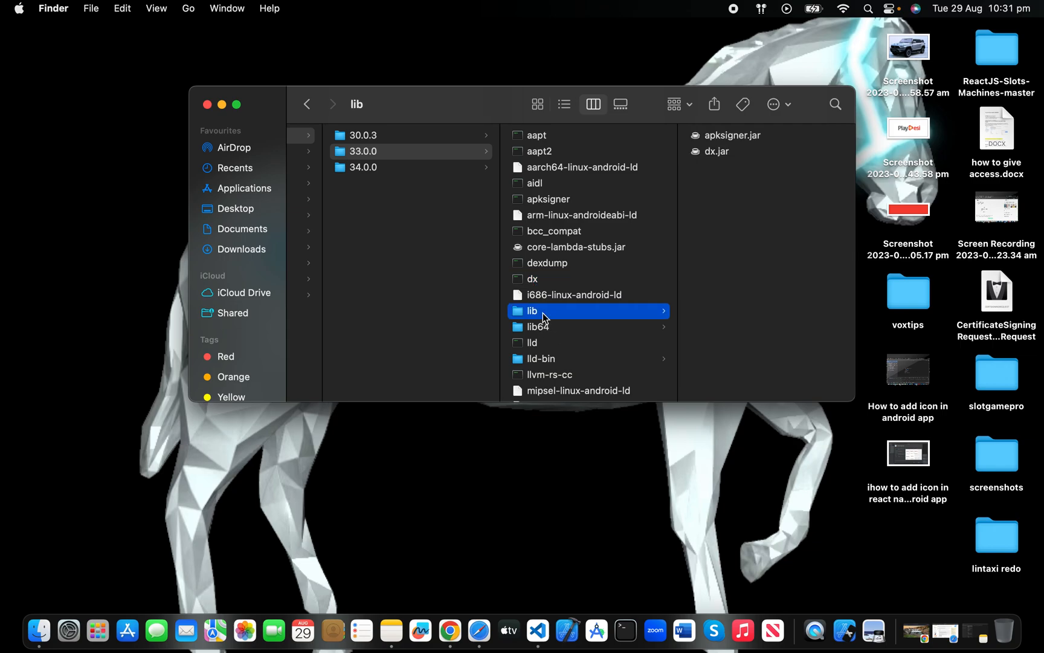
{"action": "mouse_move", "coordinate": [720, 160]}
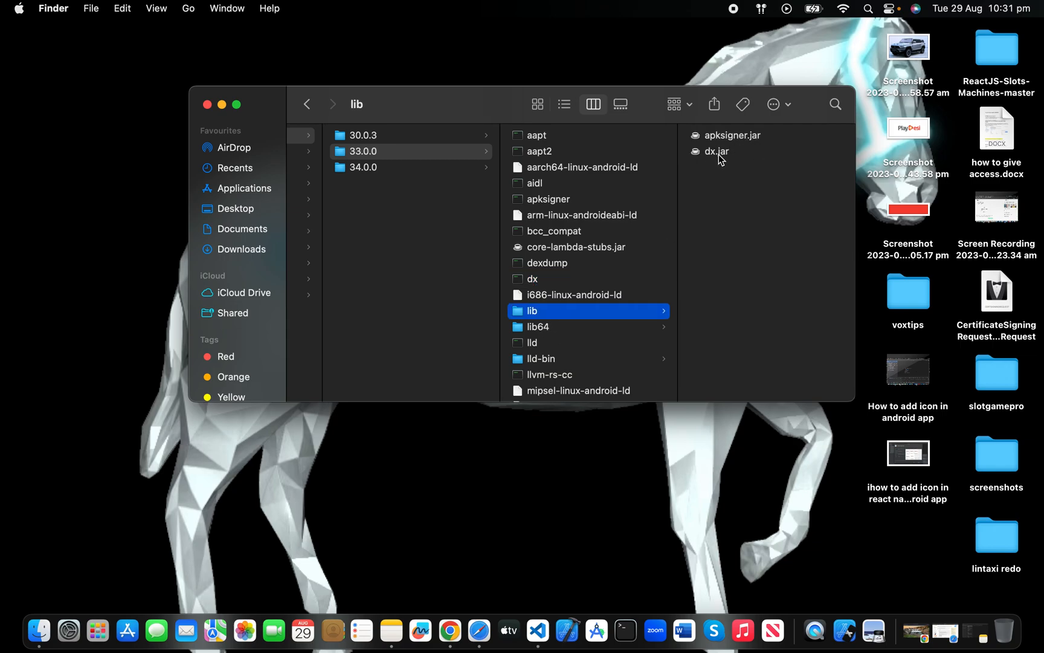
{"action": "mouse_move", "coordinate": [691, 180]}
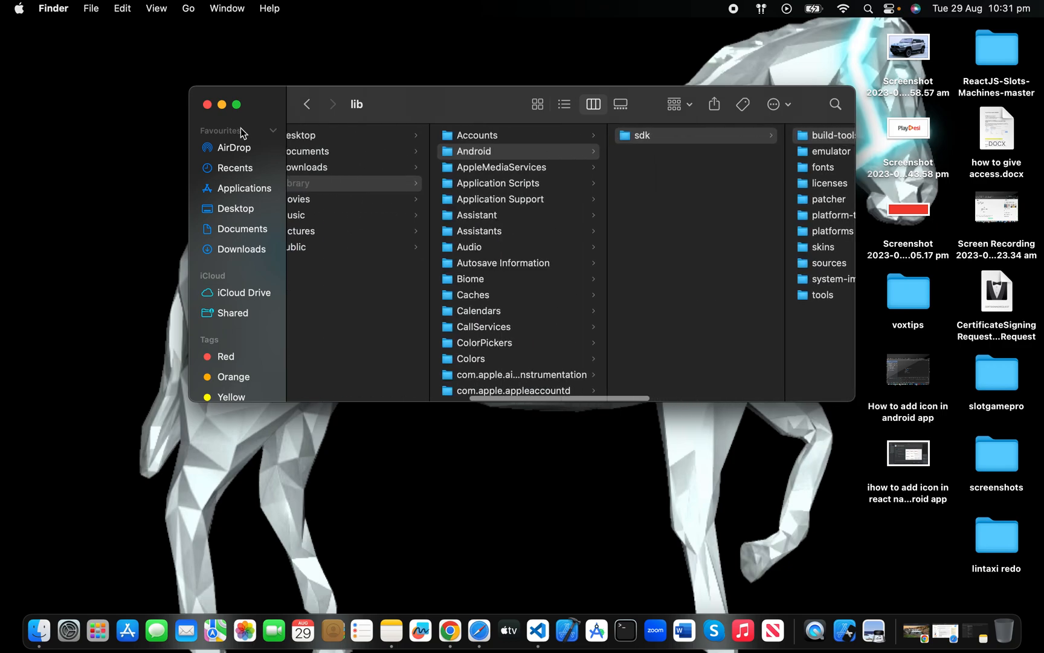
{"action": "left_click", "coordinate": [207, 105]}
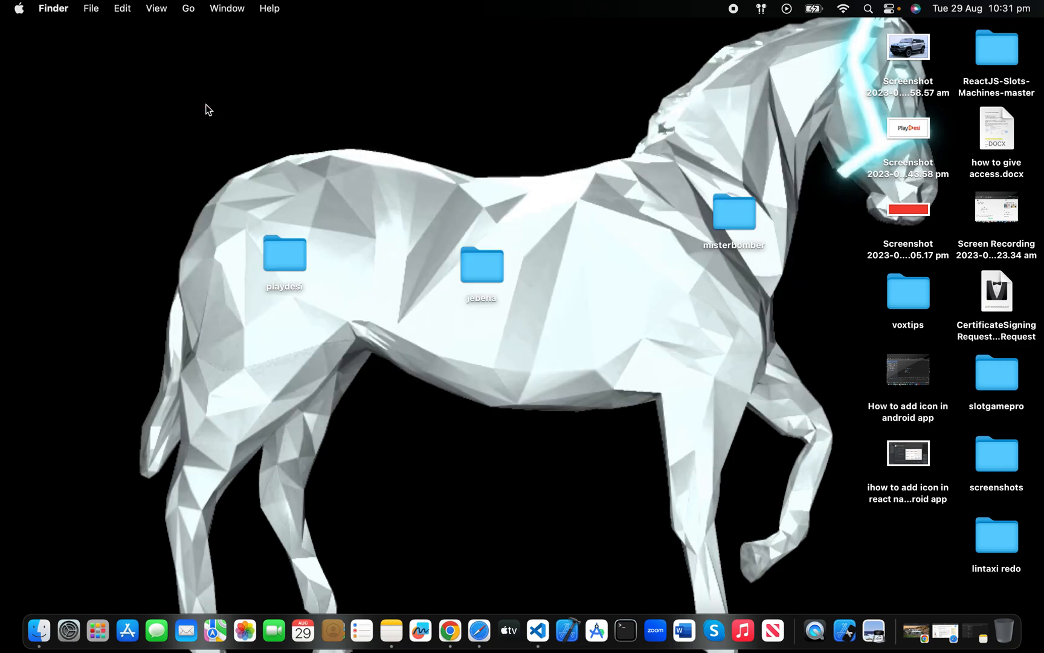
{"action": "mouse_move", "coordinate": [563, 427]}
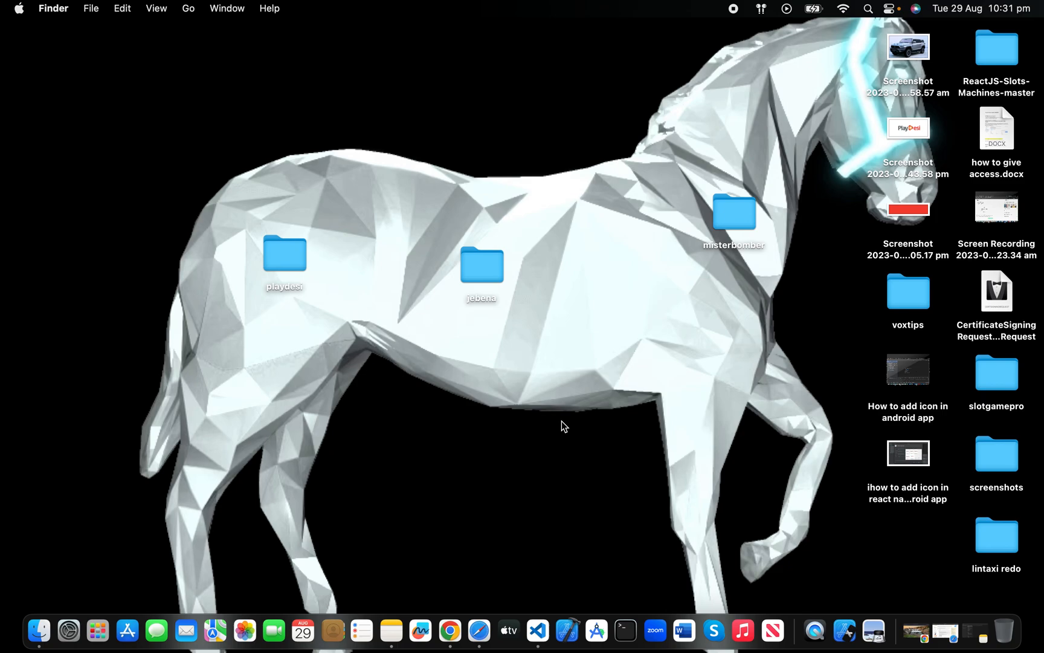